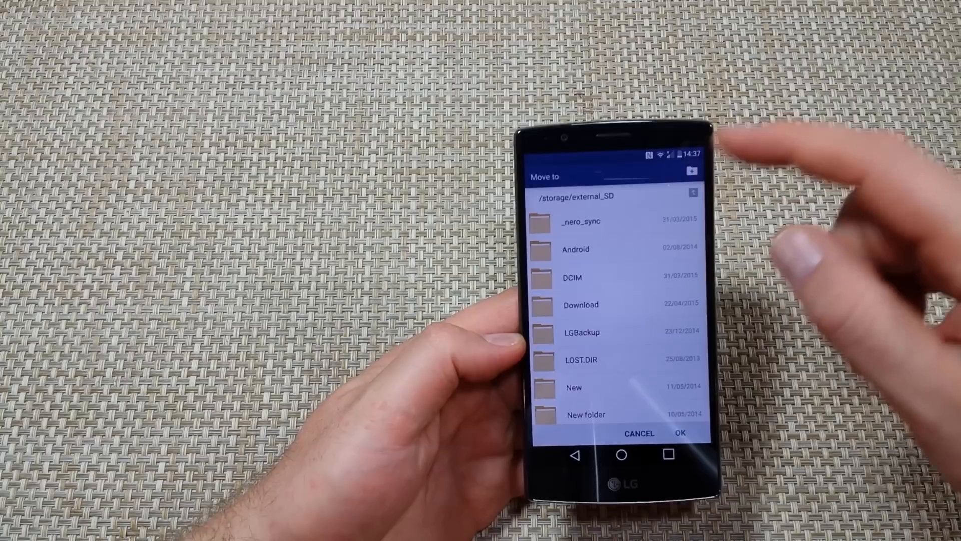
Step: Add an 'lg g4' folder on the SD card in the Move to dialog and open it
click(691, 170)
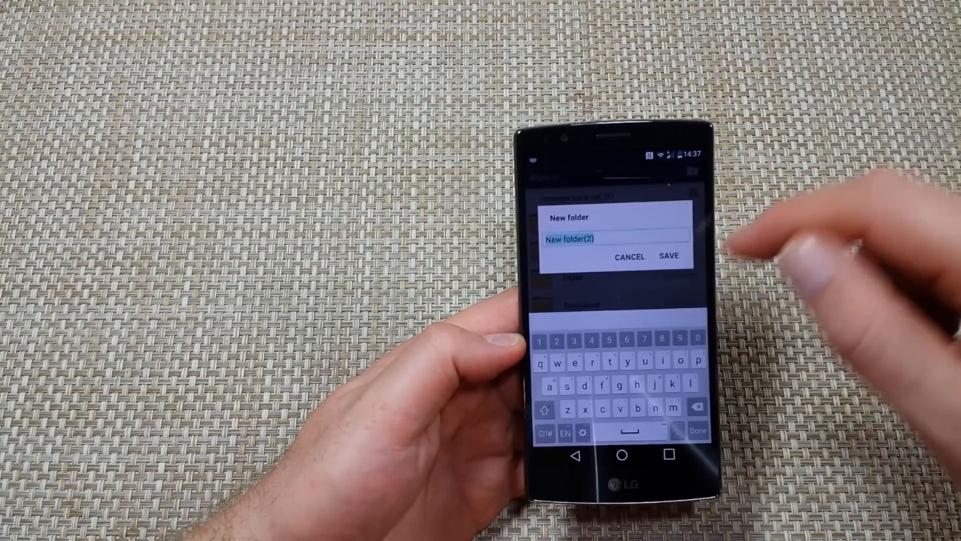
click(697, 407)
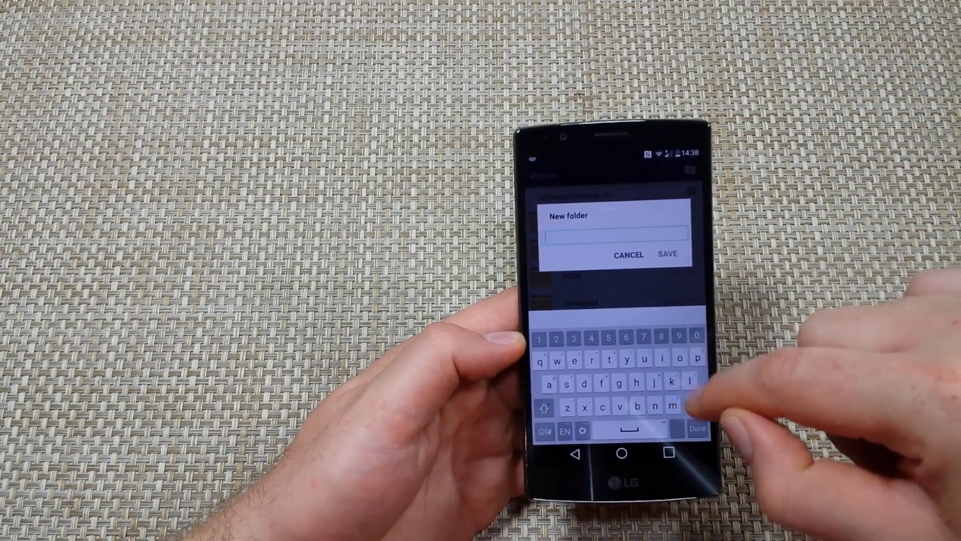
text(lg g4)
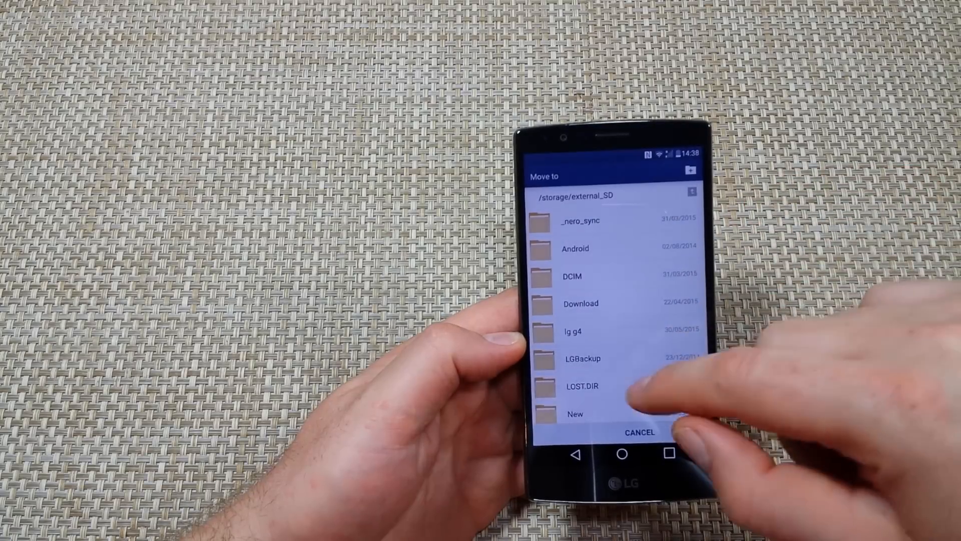
click(573, 331)
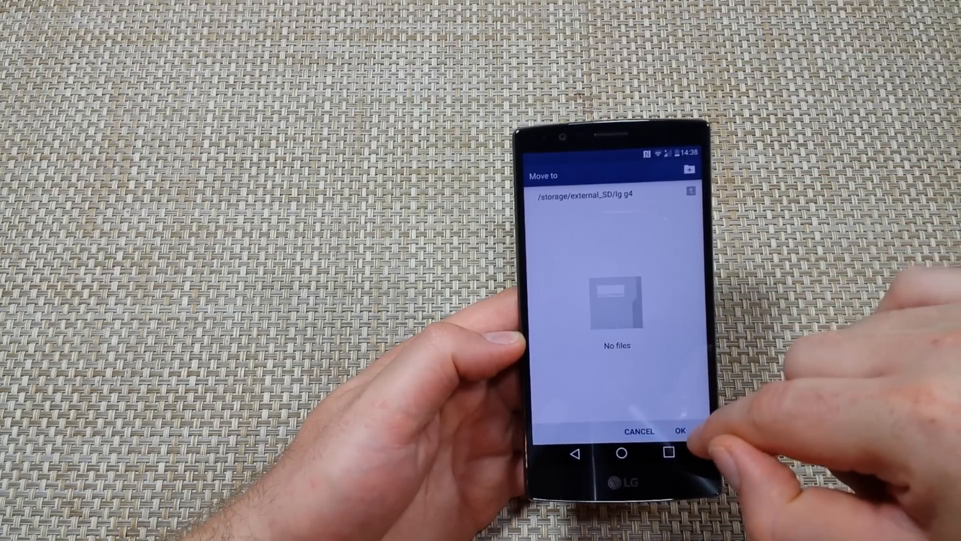